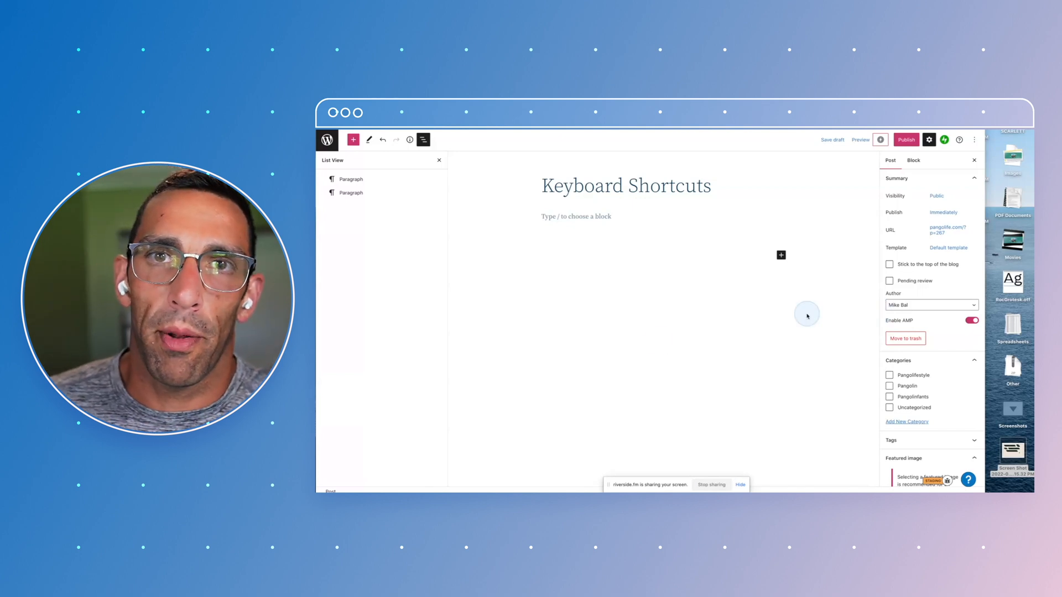
mouse_move(650, 307)
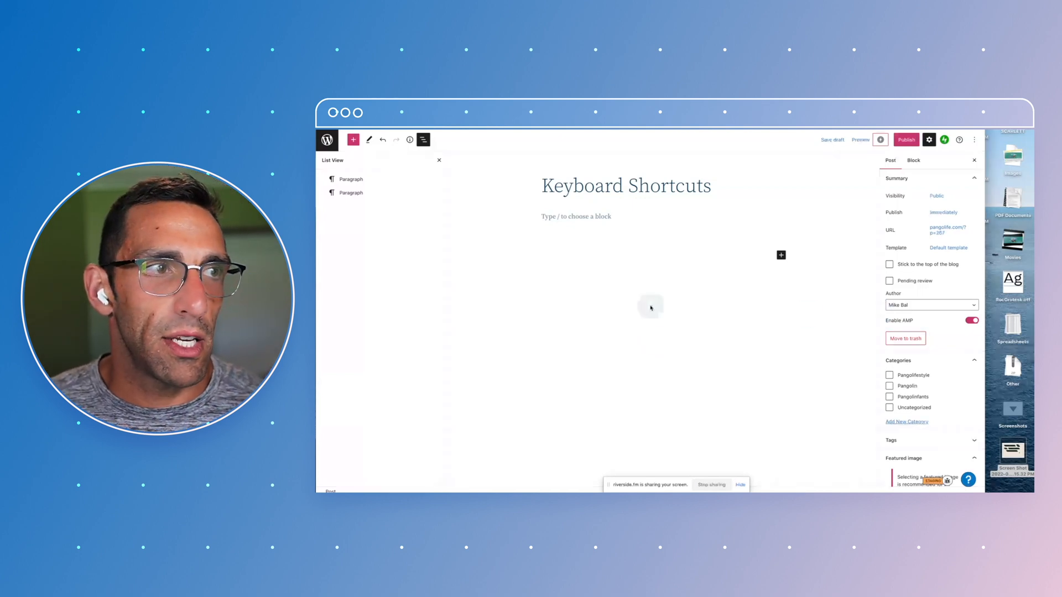
Click into the empty Keyboard Shortcuts post body to add the three sample paragraphs.
click(575, 216)
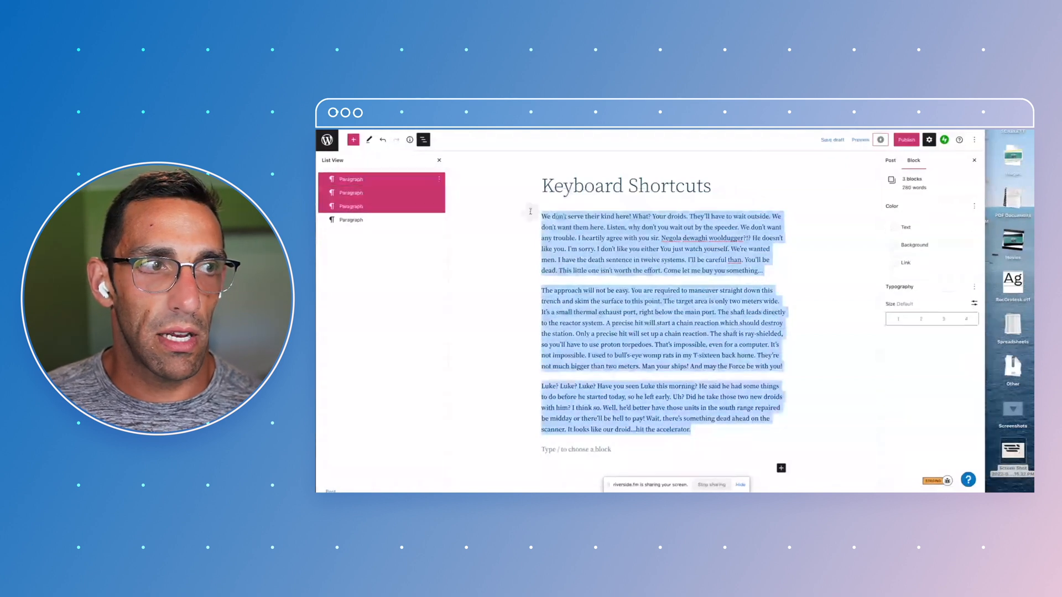
click(549, 217)
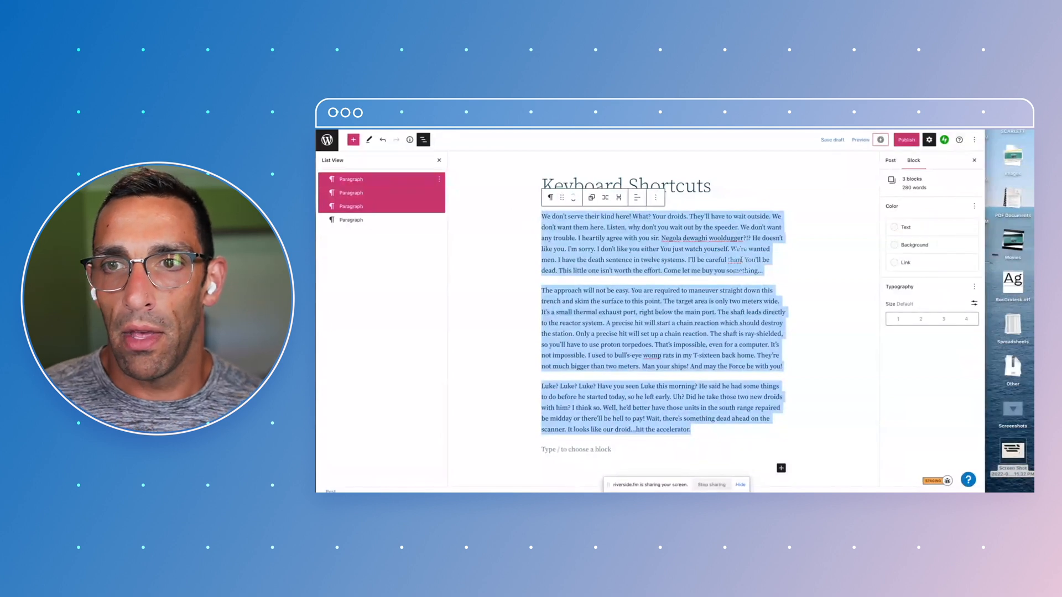
click(721, 248)
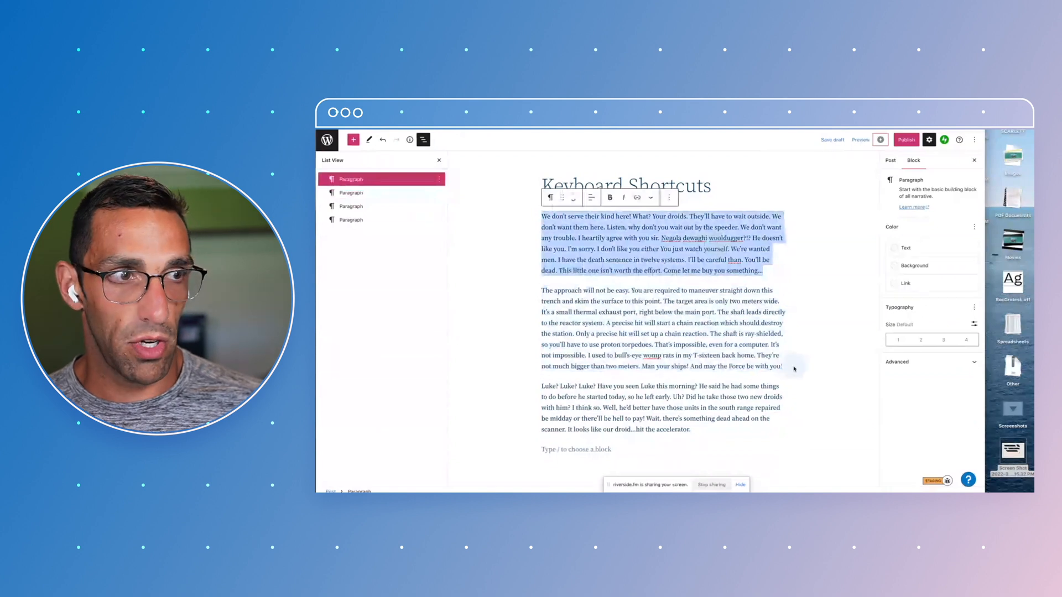
click(889, 161)
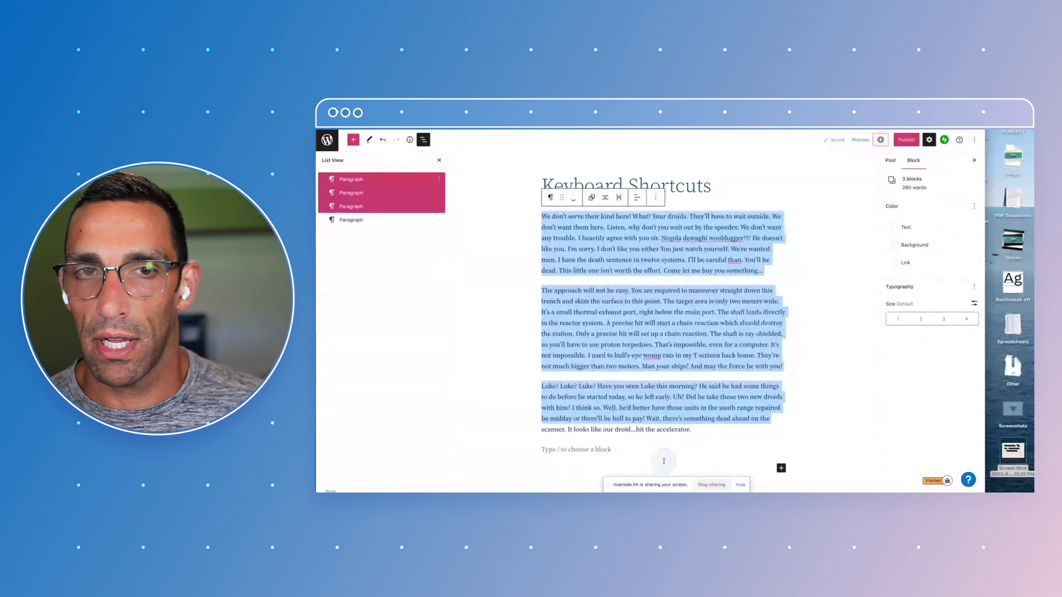
click(890, 161)
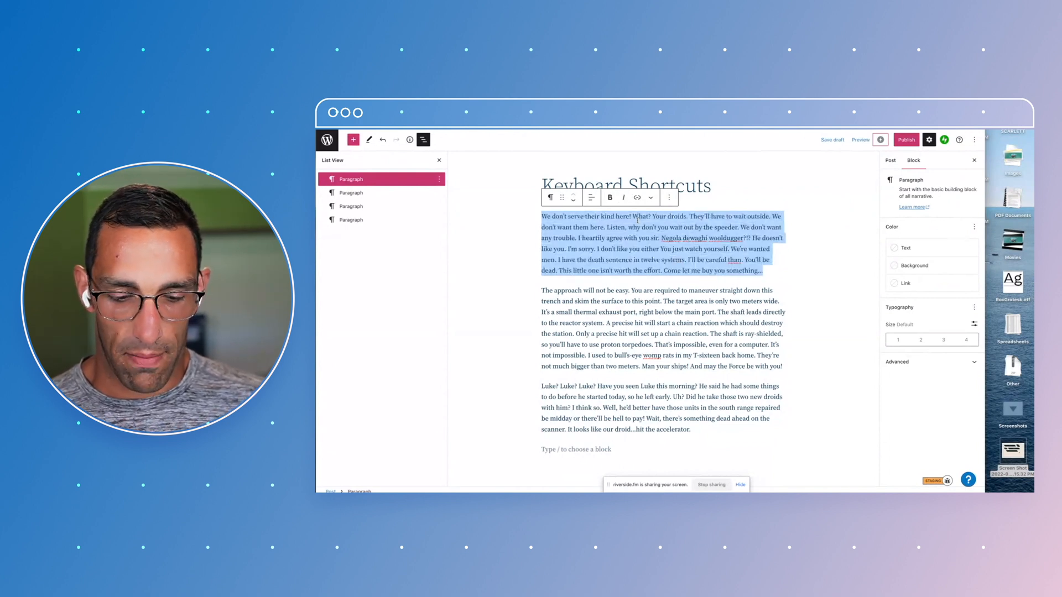
Italicize the first paragraph, toggling italics off and back on.
click(622, 197)
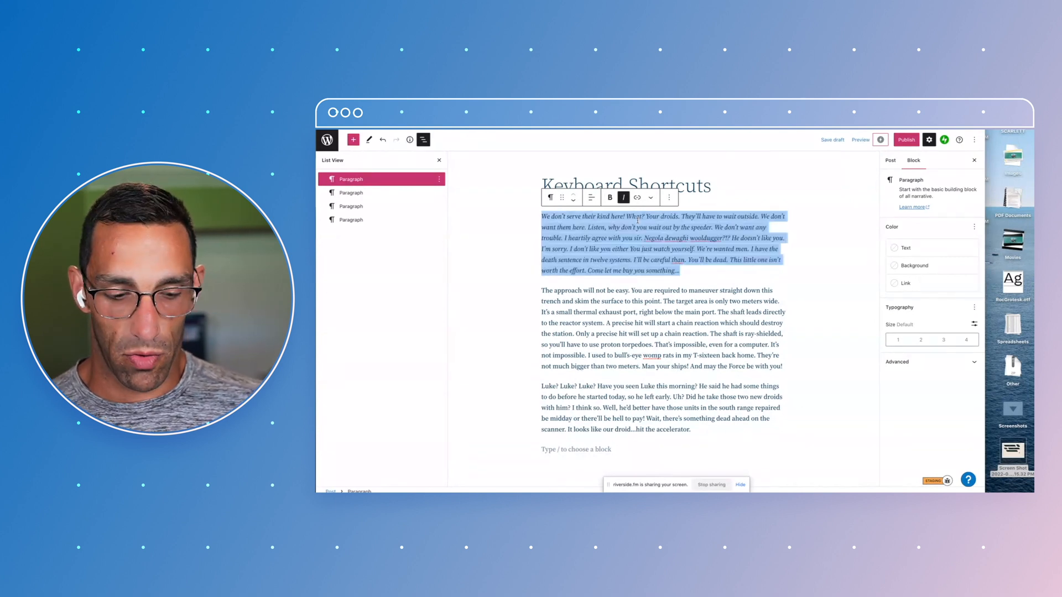
click(623, 197)
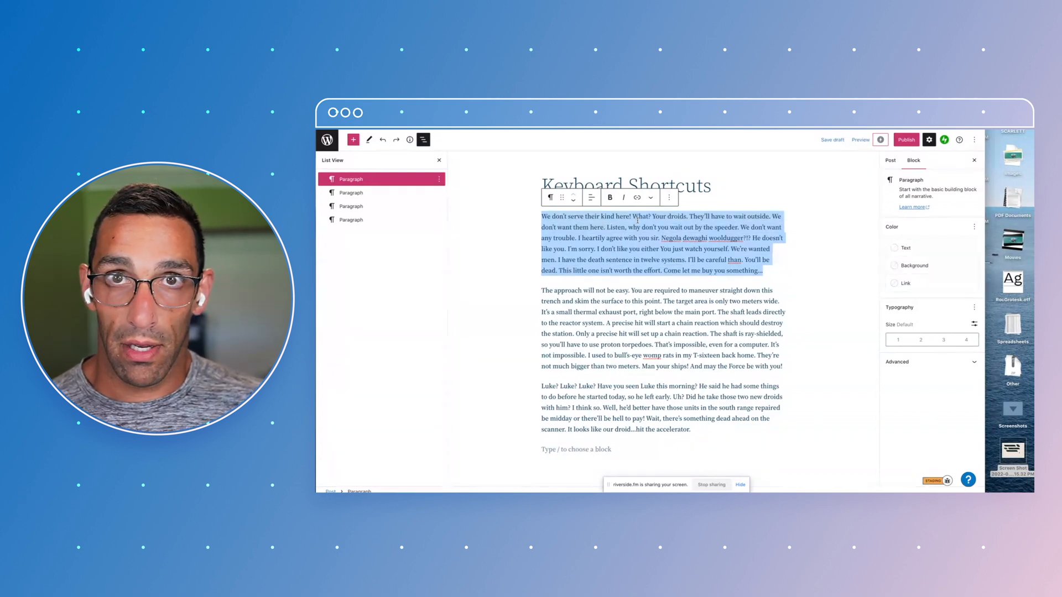
click(624, 197)
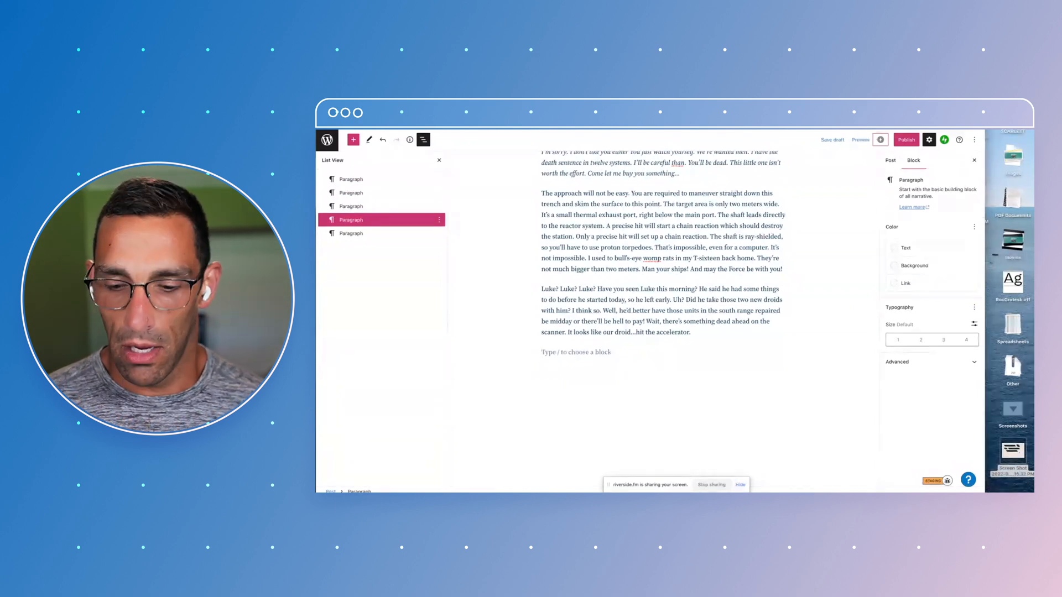
Add a new block after the third paragraph using the block library and '/' inserter.
click(661, 310)
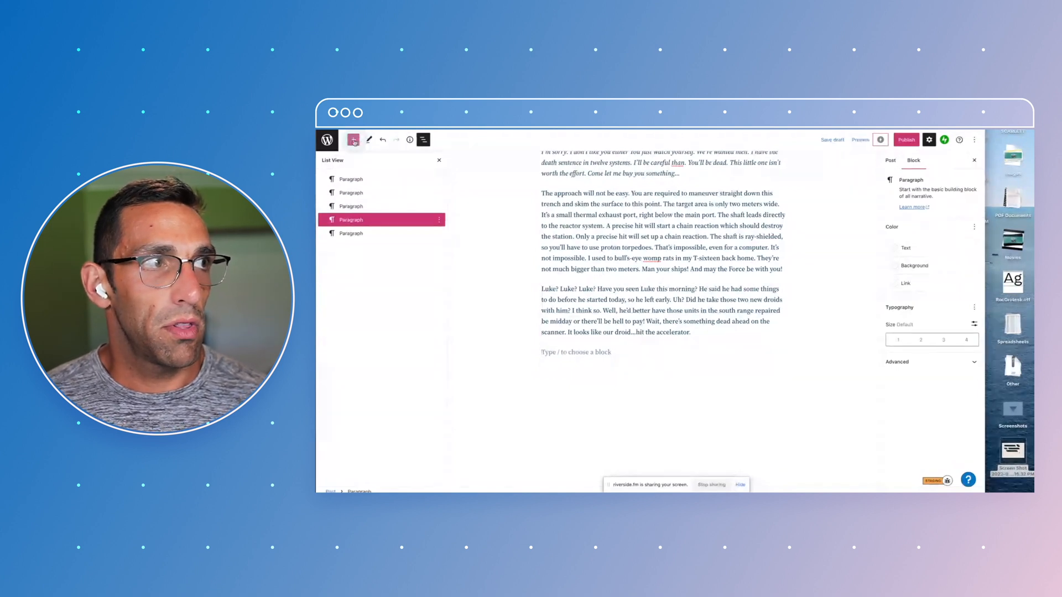
click(890, 160)
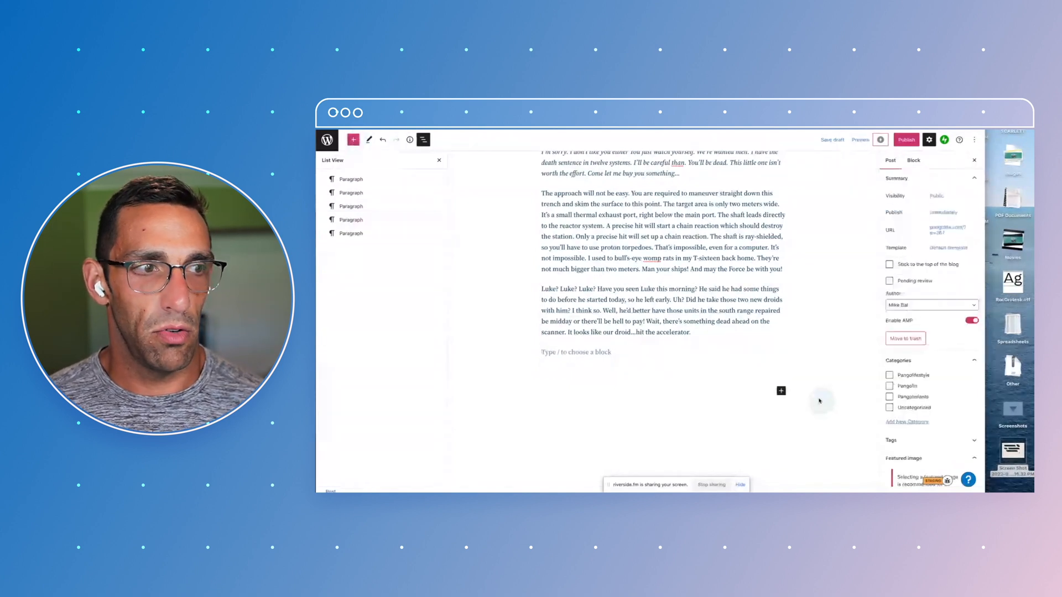
click(576, 352)
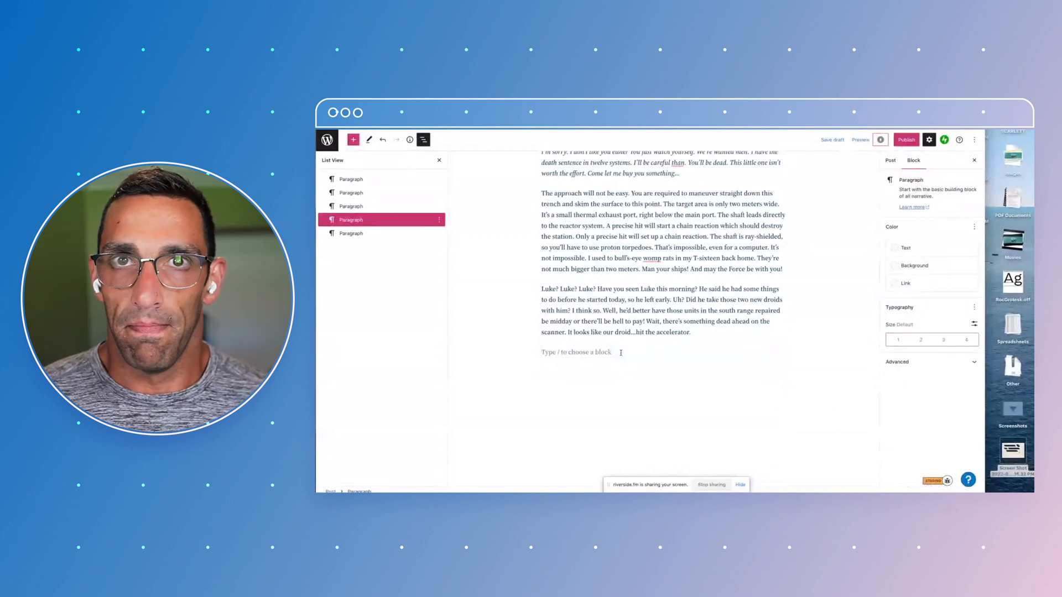
text(/)
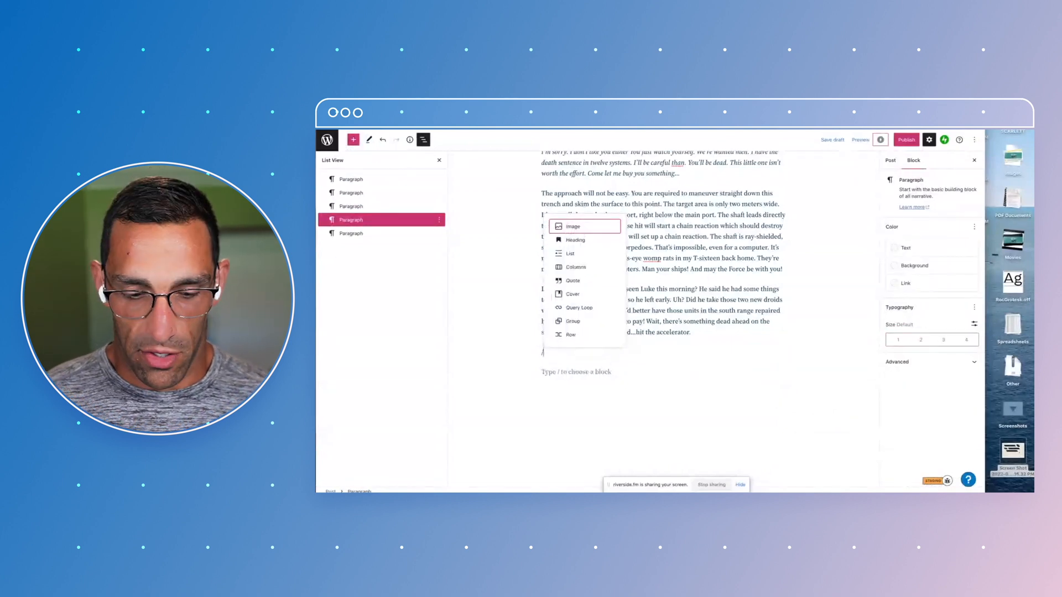
text(quo)
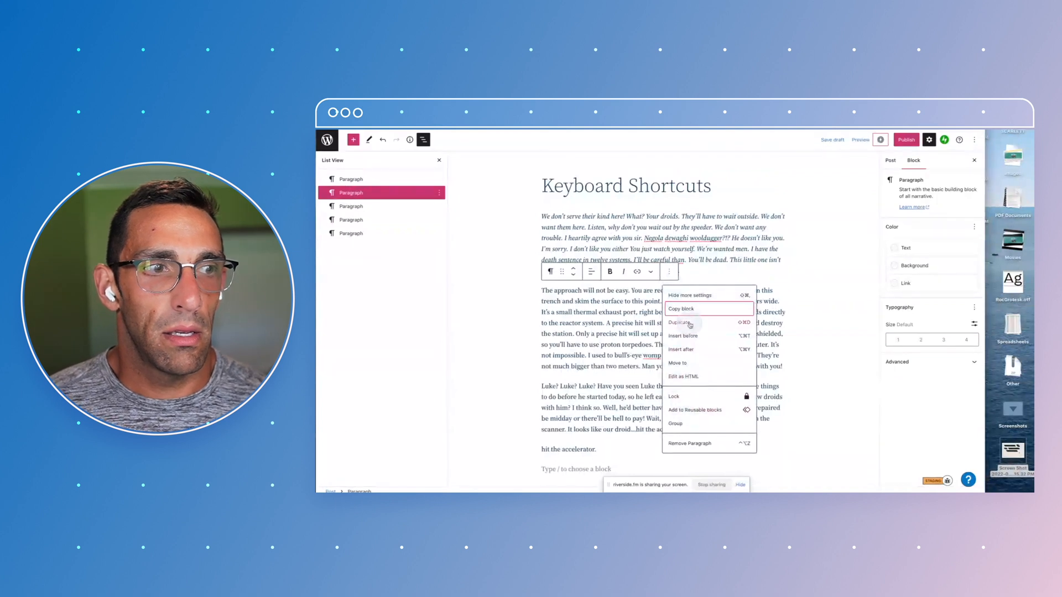
click(681, 309)
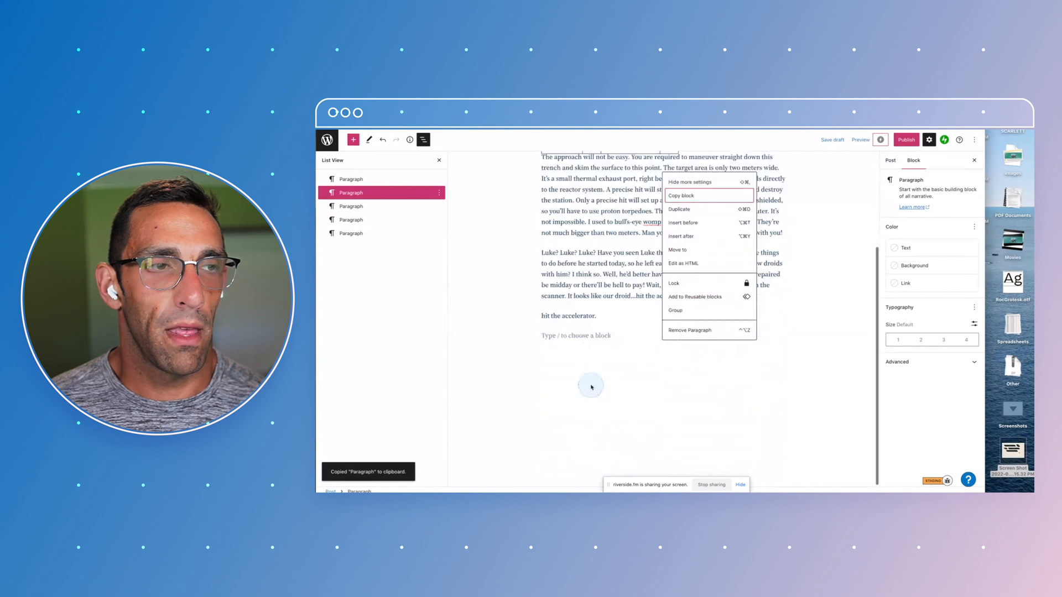
click(577, 334)
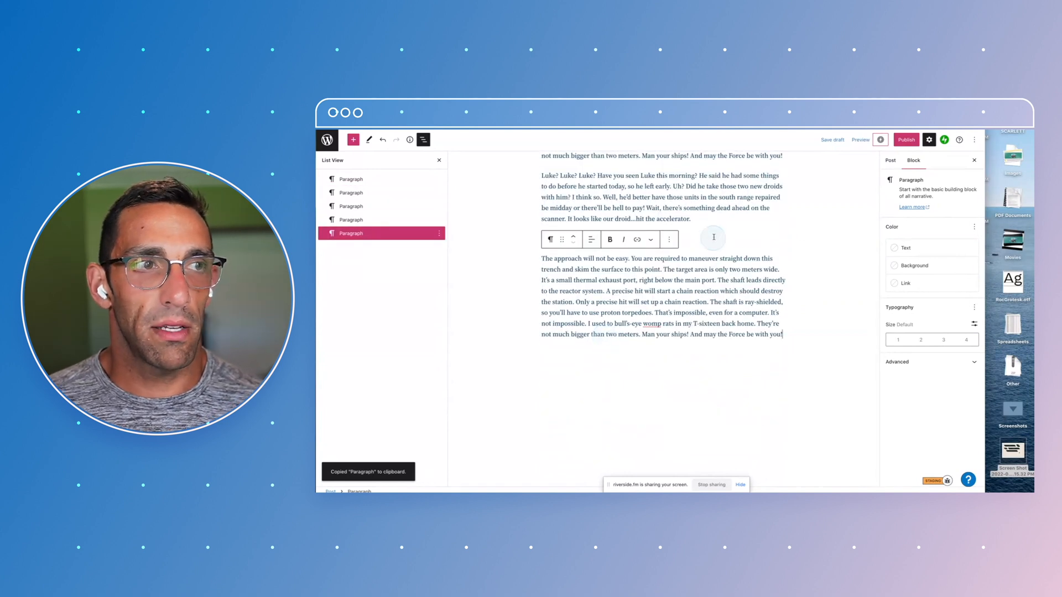
click(669, 239)
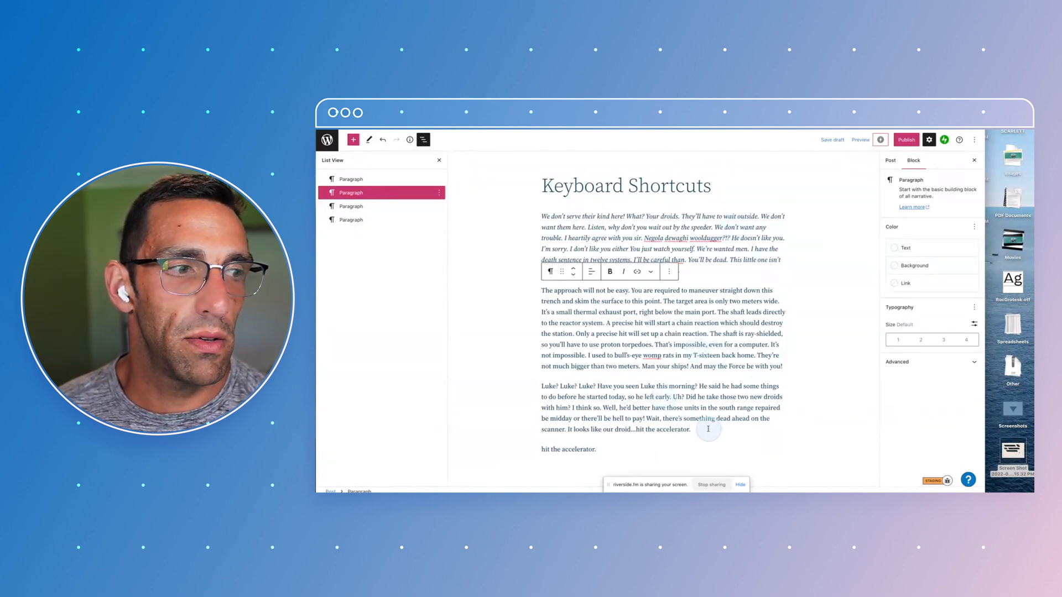
scroll(down, 3)
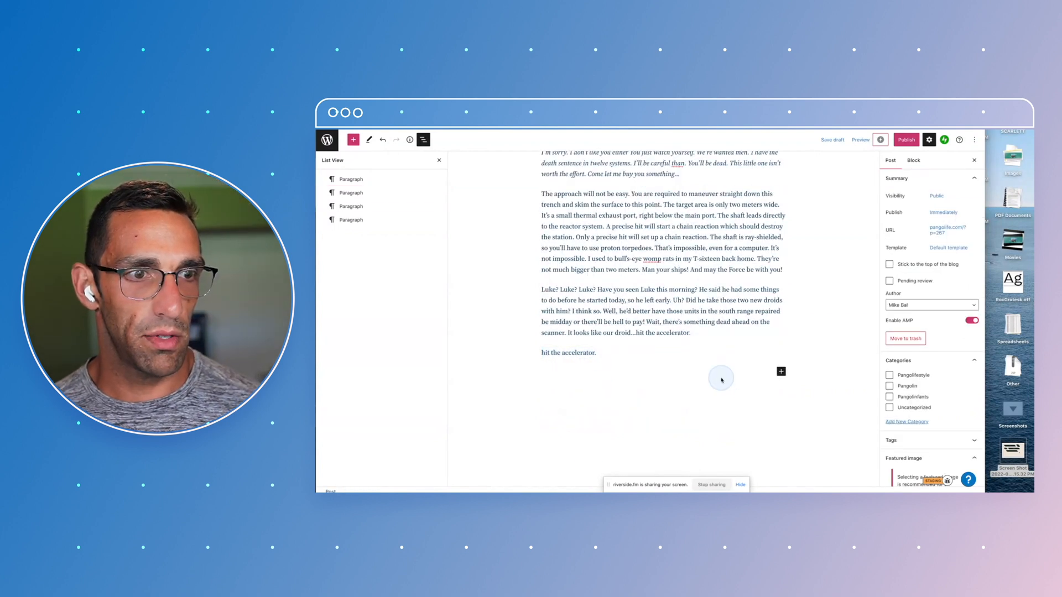
click(721, 378)
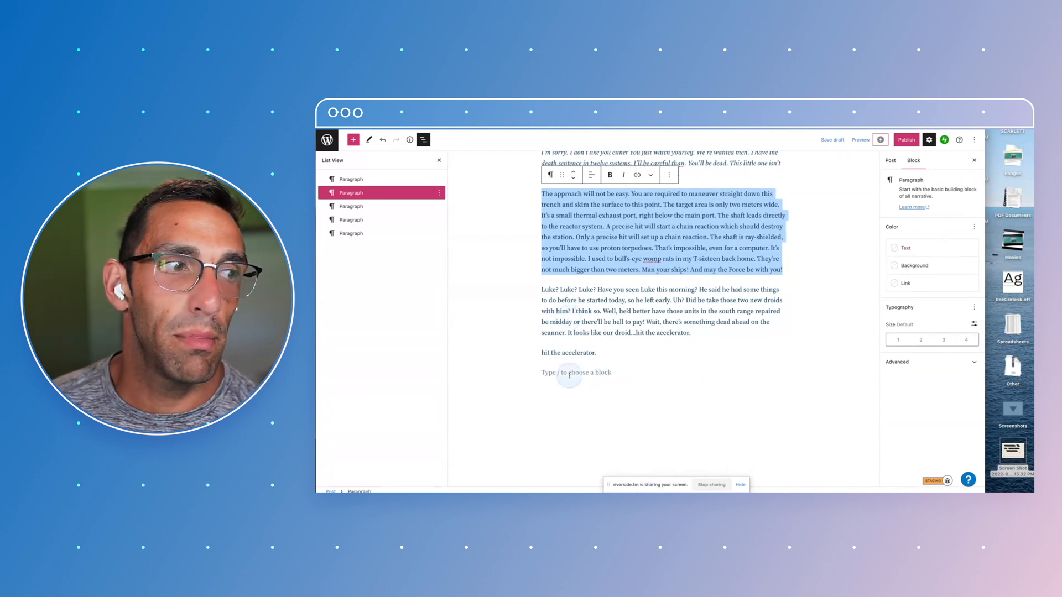
Create a numbered list below 'hit the accelerator.' with items 'Item' and 'Item 2'.
click(569, 376)
text(I)
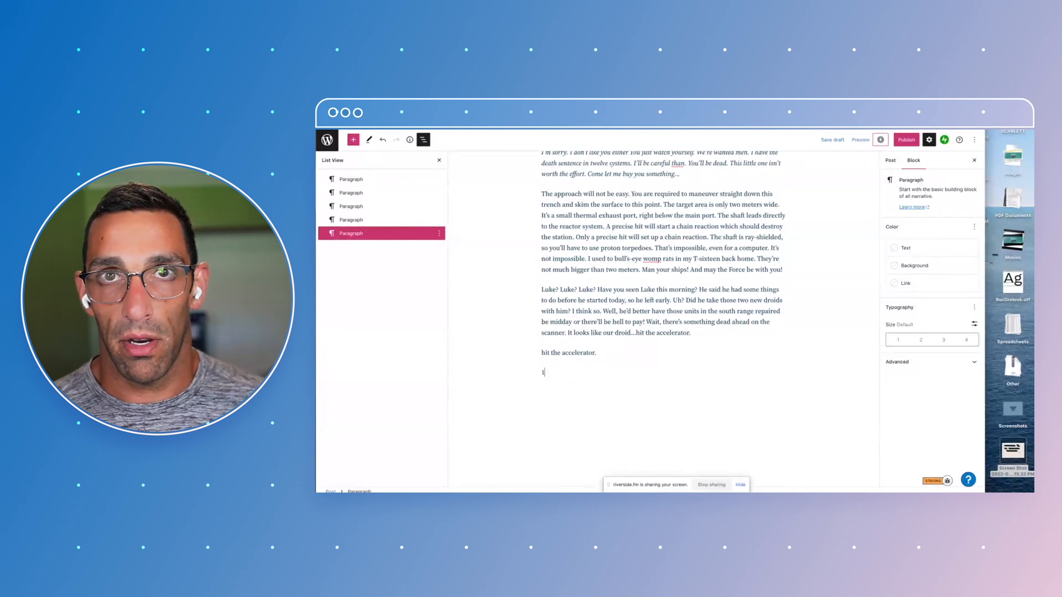
text(.)
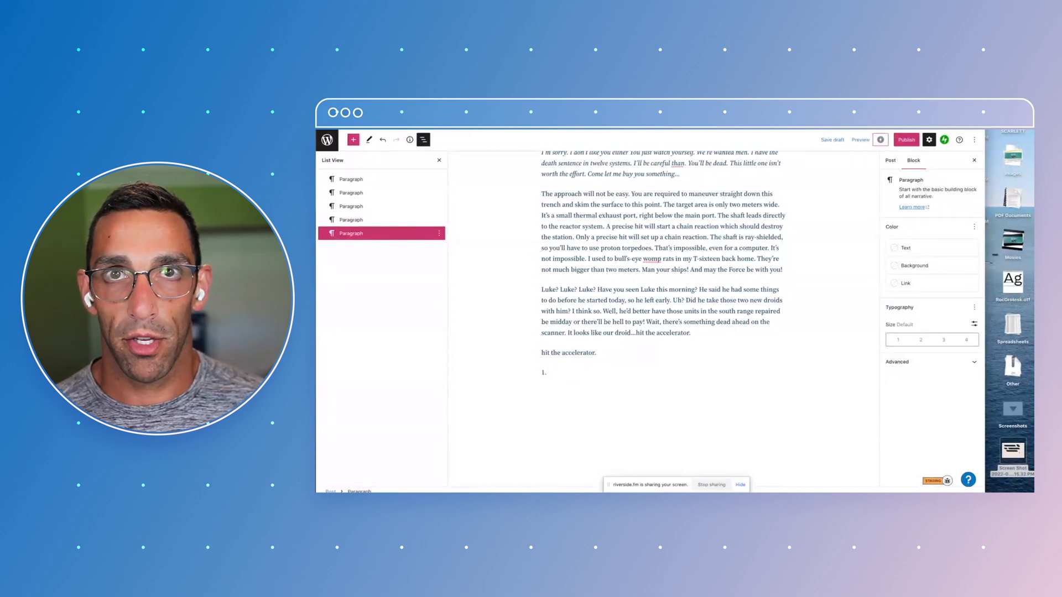
click(561, 372)
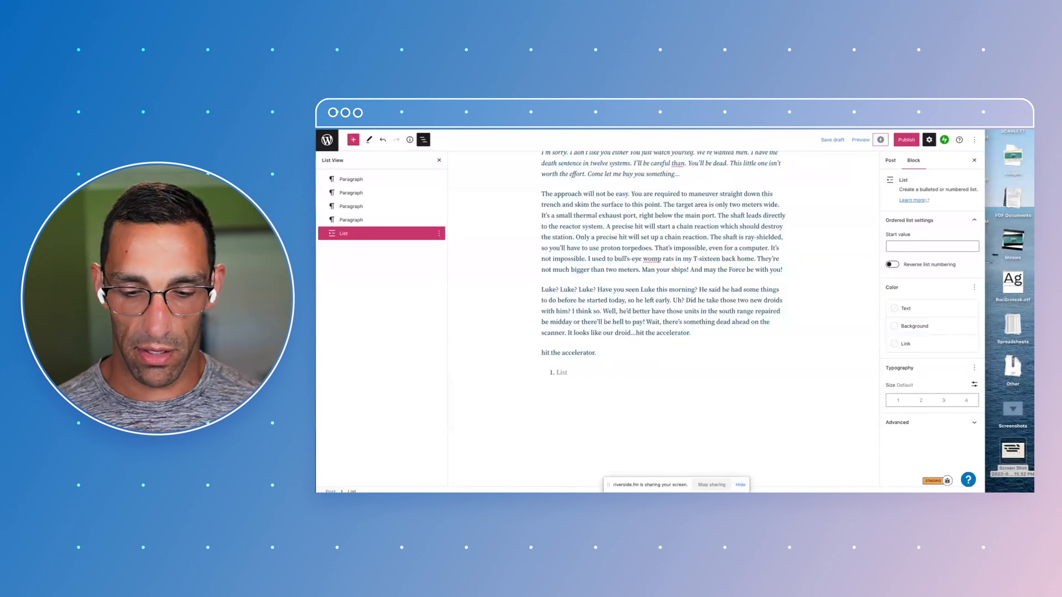
text(Item)
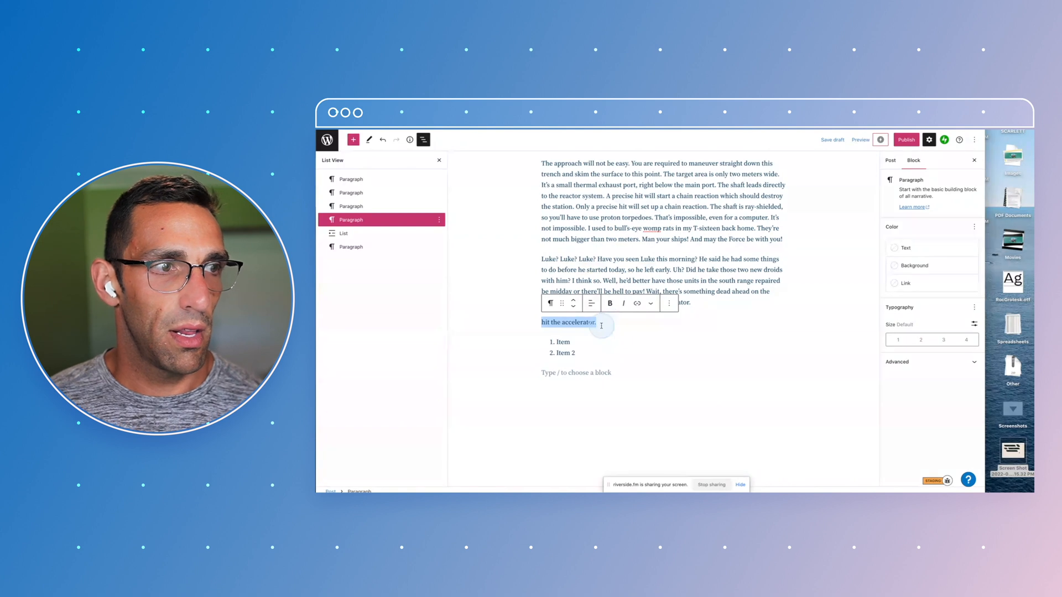
Select the 'hit the accelerator.' line and bring up its actions for linking and enlarging.
click(637, 303)
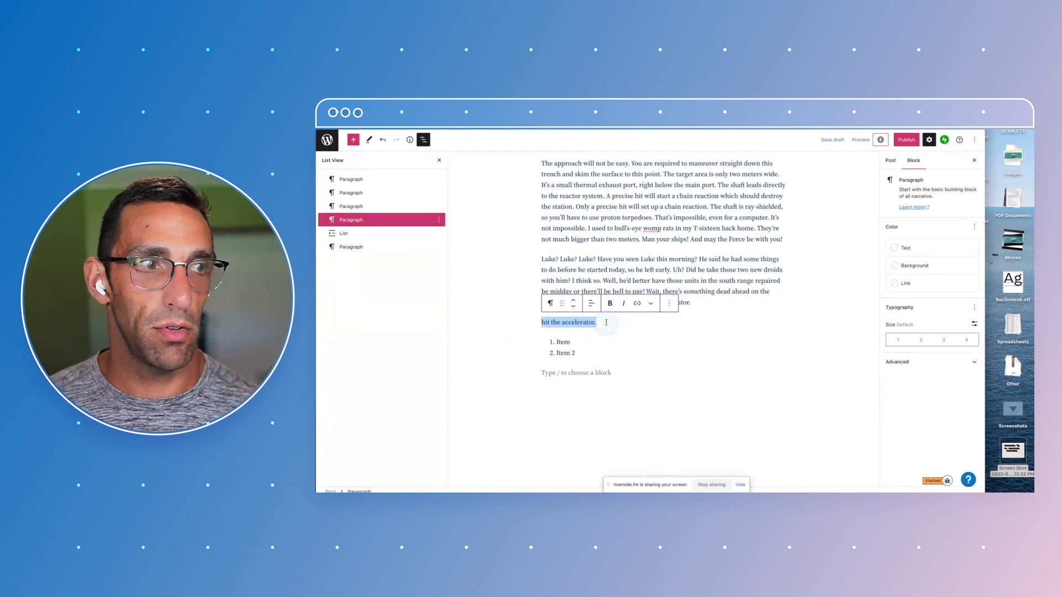
right_click(569, 322)
text(“)
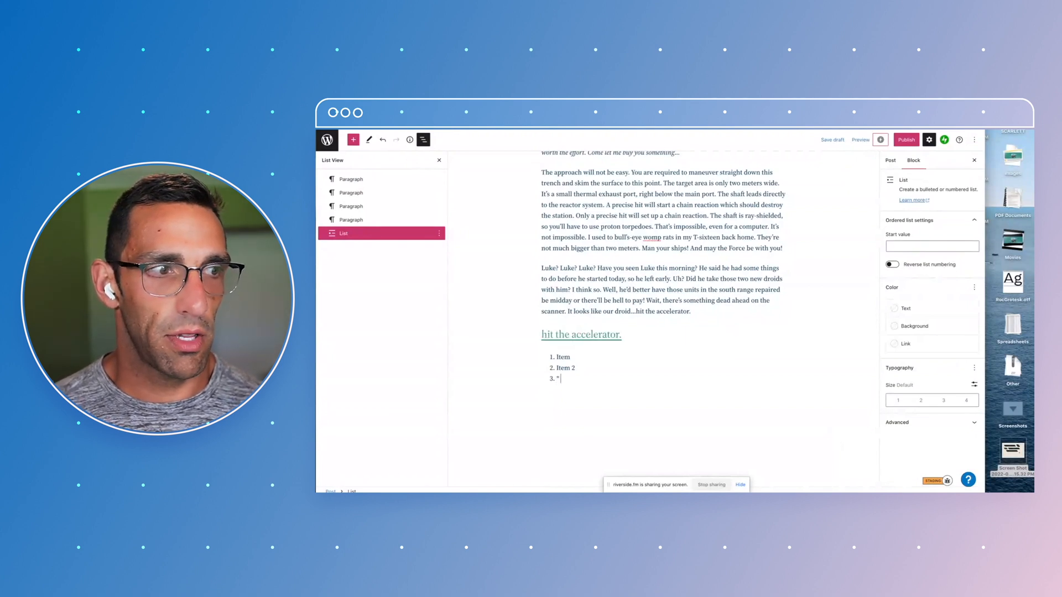
Add a heading block below the list and make the 'Luke? Luke?' paragraph a quote.
key(Enter)
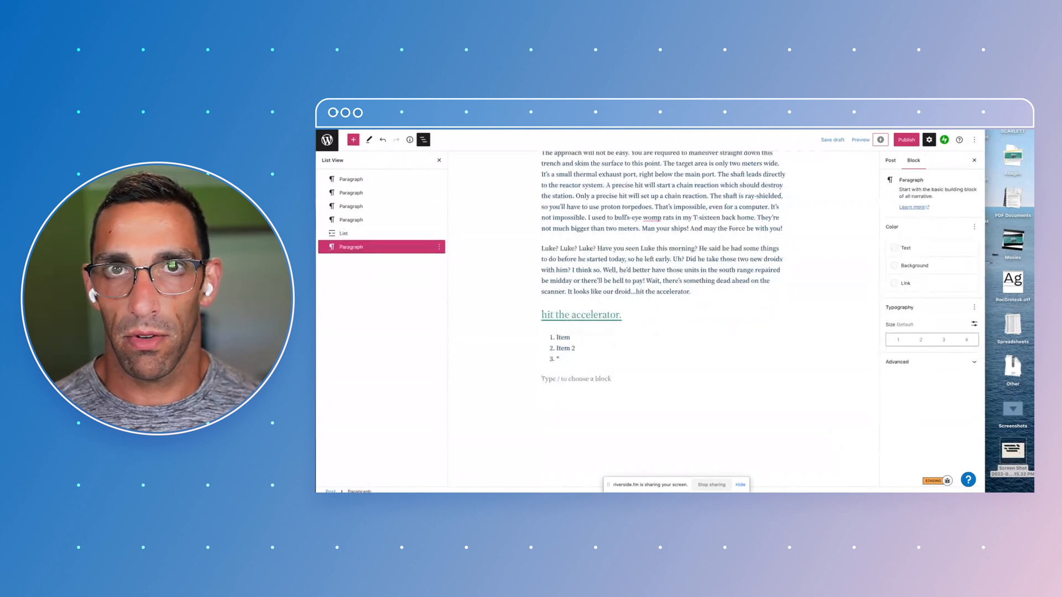
text(#)
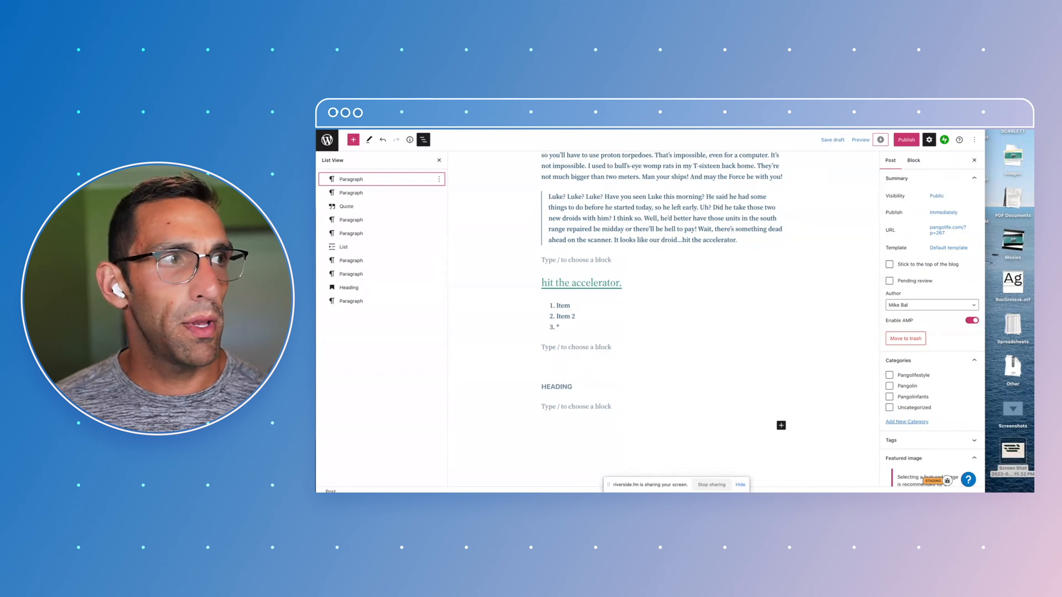
click(422, 139)
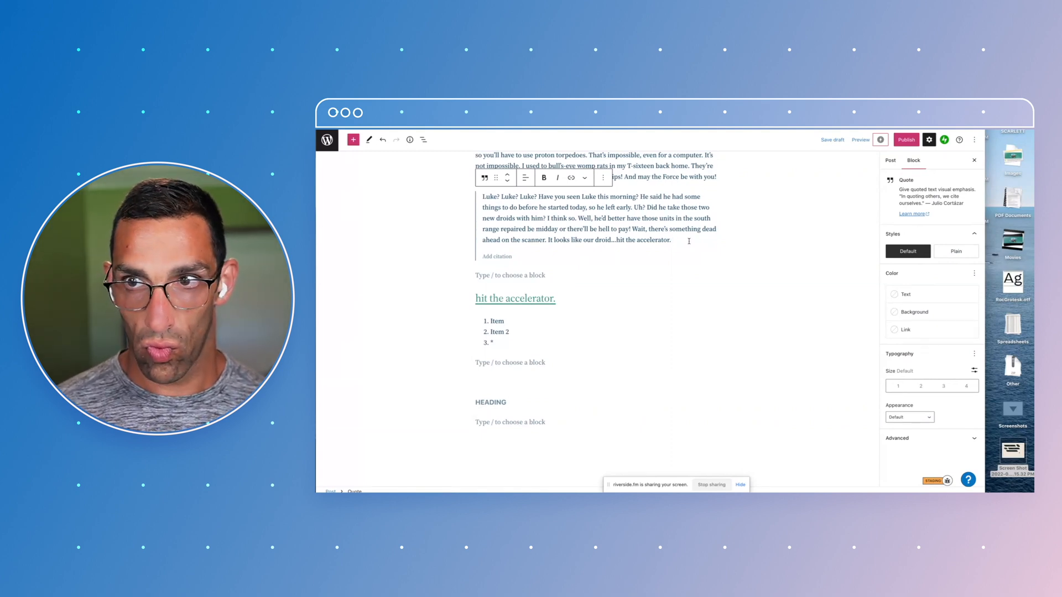
click(423, 139)
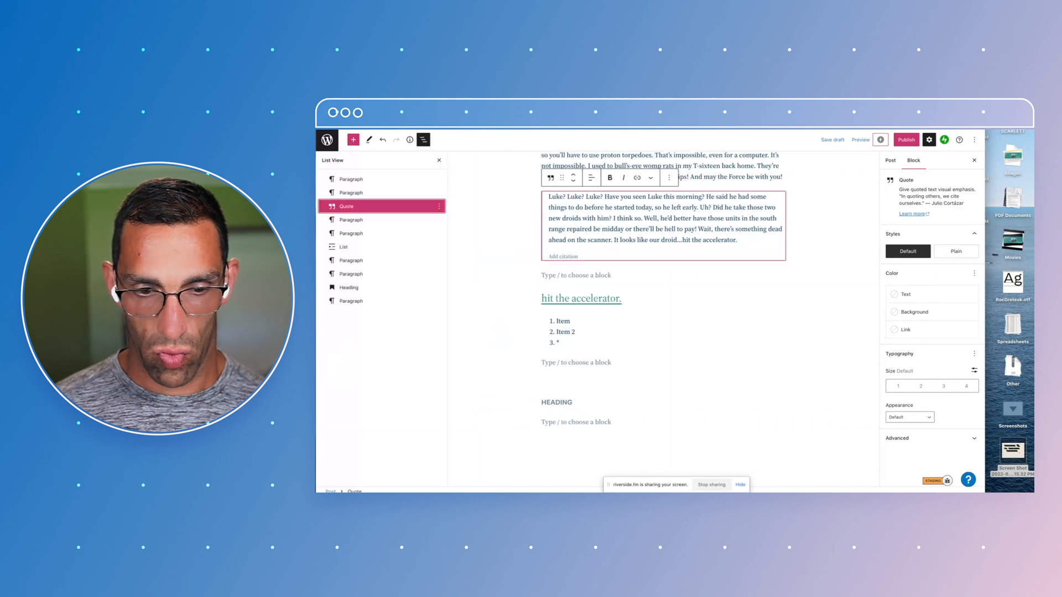